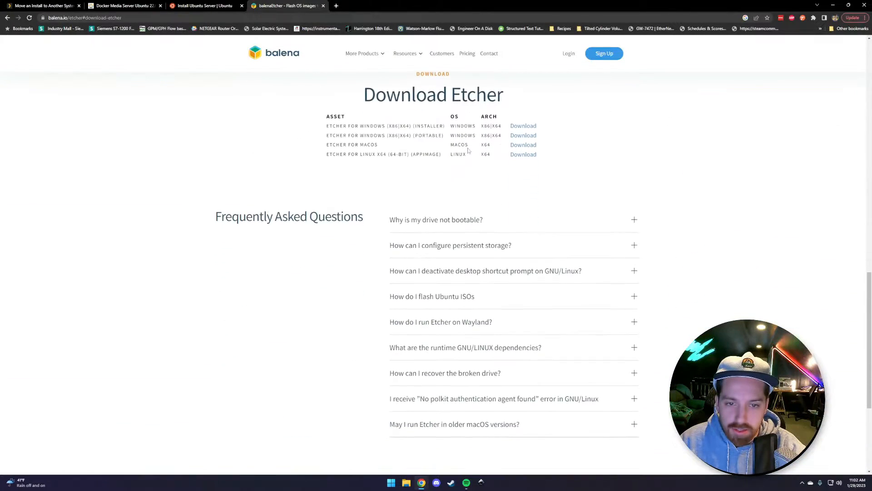
{"action": "mouse_move", "coordinate": [496, 137]}
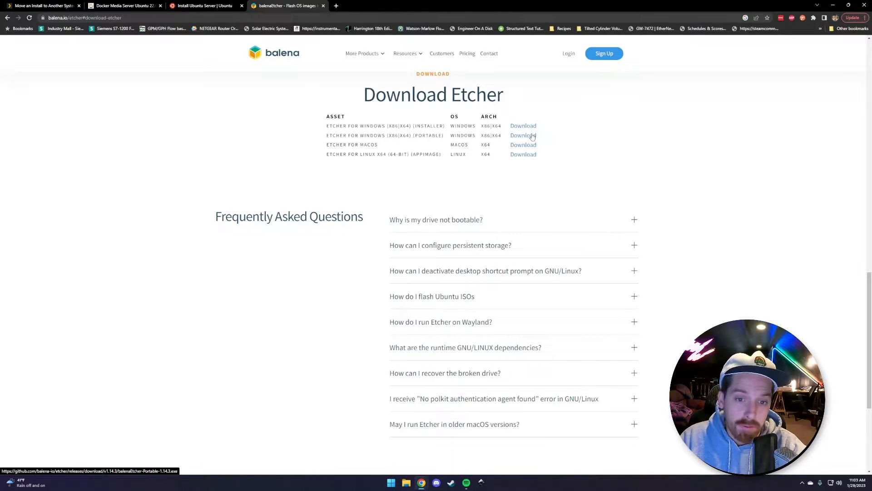
Download the portable Windows build of Etcher and launch it from the download bar
{"action": "left_click", "coordinate": [523, 136]}
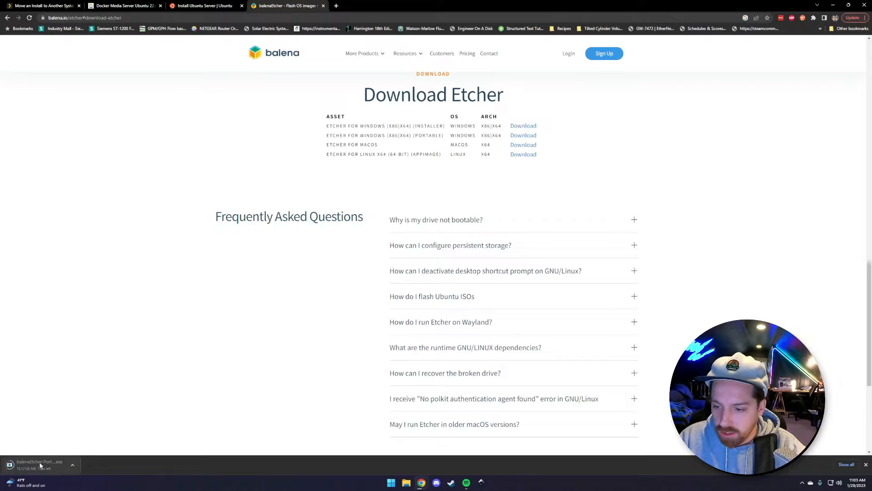
{"action": "left_click", "coordinate": [206, 6]}
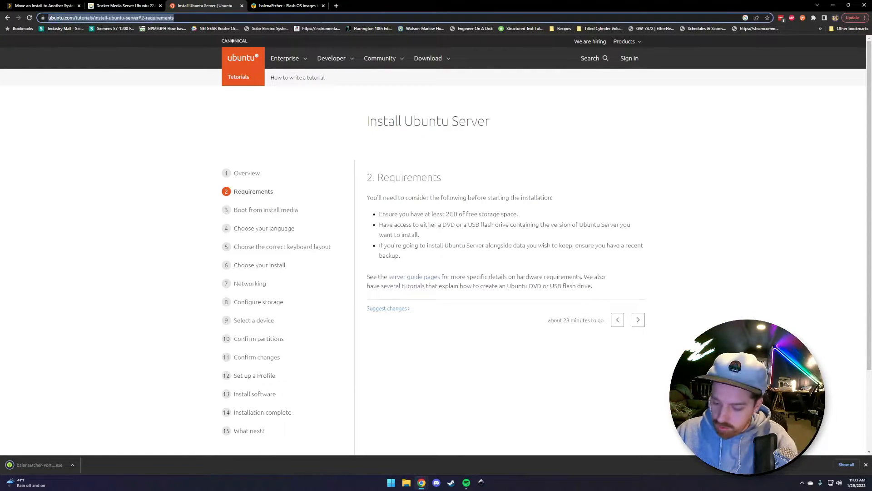
Search 'ubuntu server bootable usb', start the Ubuntu Server 22.04.1 LTS download, then cancel the redundant ISO download
{"action": "type", "text": "ubuntu server bootable usb"}
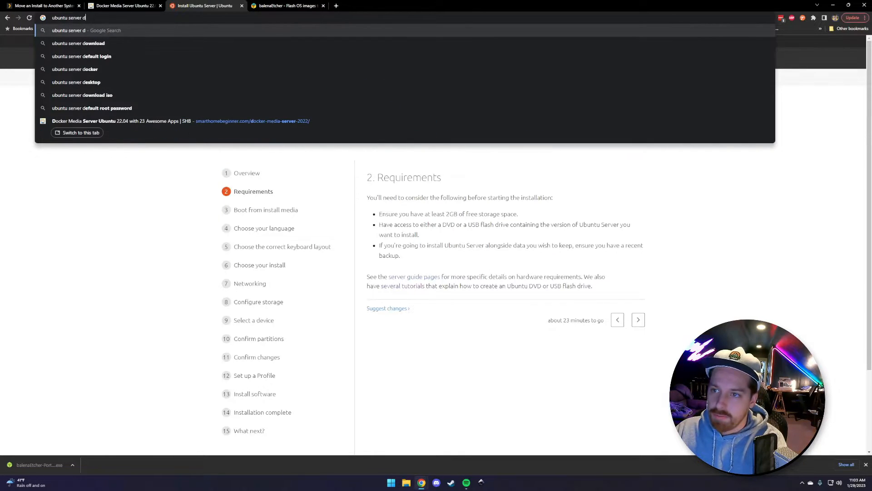
{"action": "left_click", "coordinate": [78, 43]}
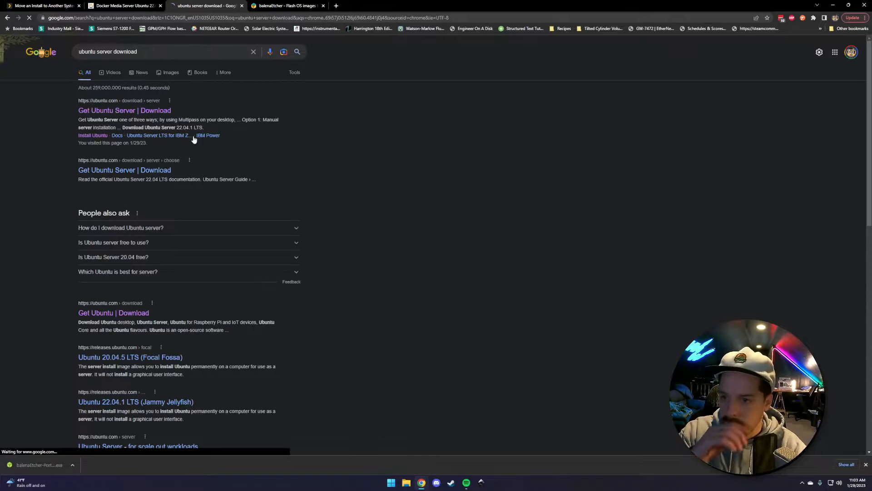
{"action": "left_click", "coordinate": [124, 110]}
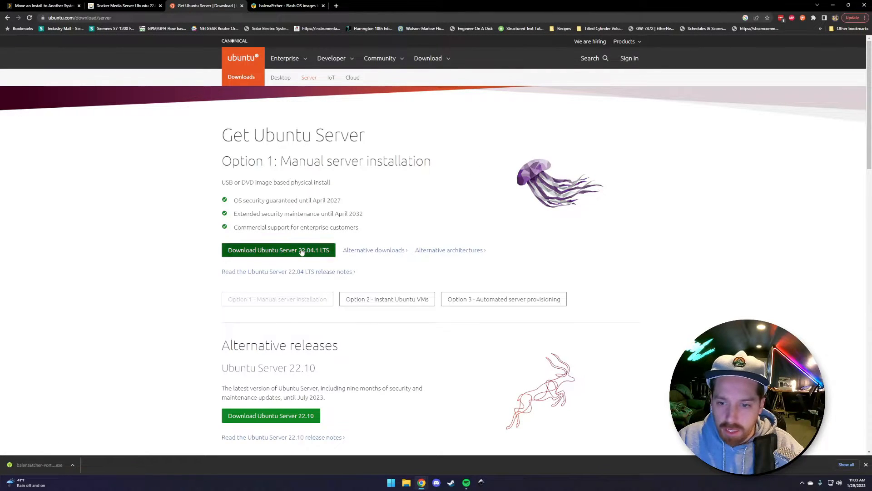
{"action": "left_click", "coordinate": [278, 250]}
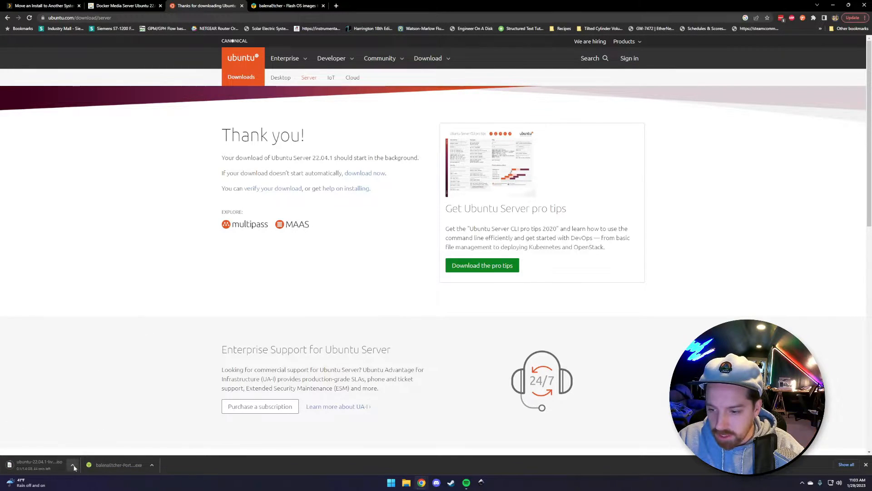
{"action": "left_click", "coordinate": [72, 468]}
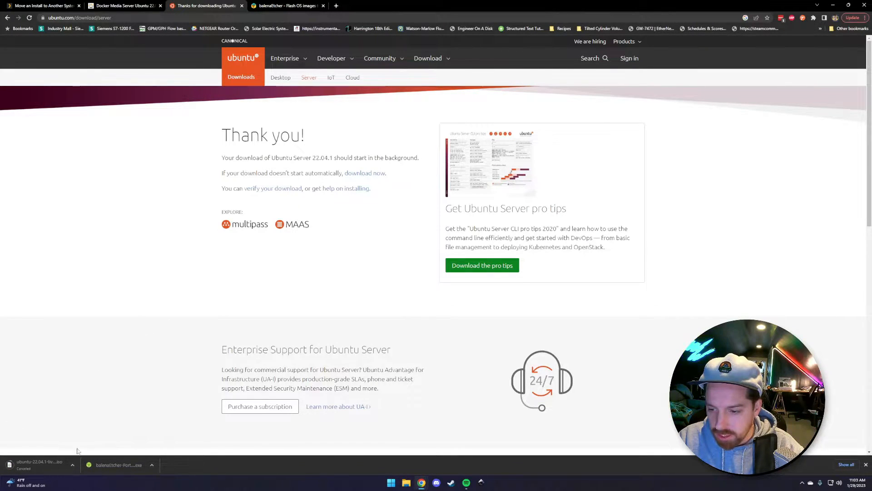
{"action": "left_click", "coordinate": [119, 465]}
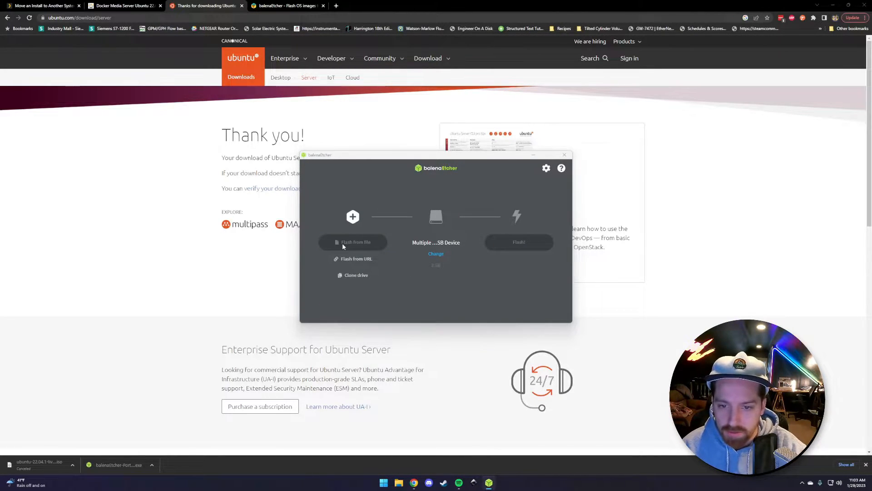
Load ubuntu-22.04.1-live-server-amd64 from Downloads as the image via Flash from file
{"action": "left_click", "coordinate": [352, 242]}
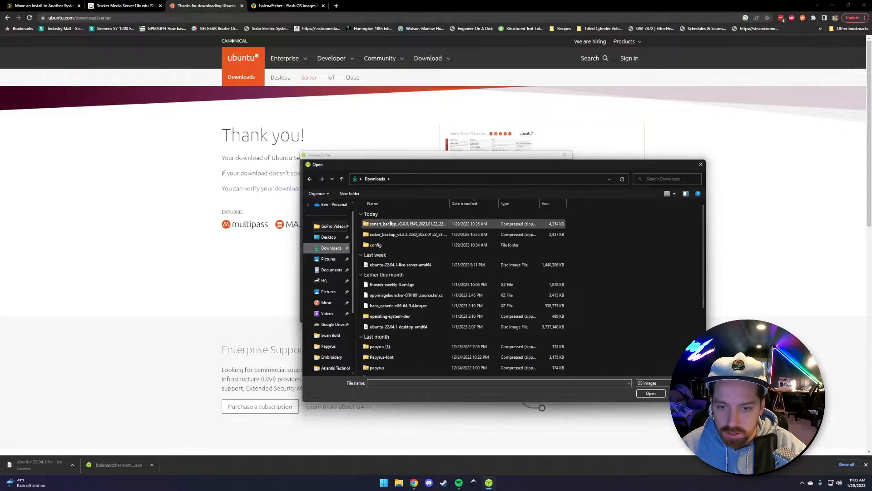
{"action": "left_click", "coordinate": [390, 316]}
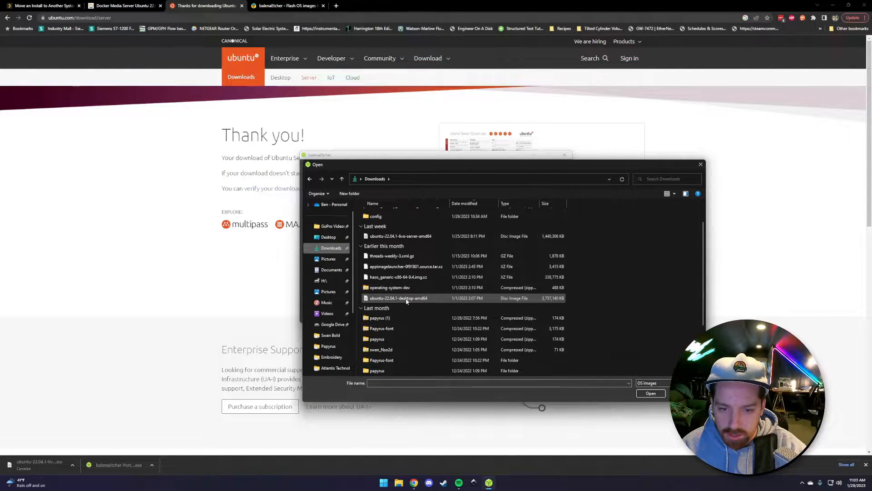
{"action": "scroll", "scroll_direction": "down", "scroll_amount": 3}
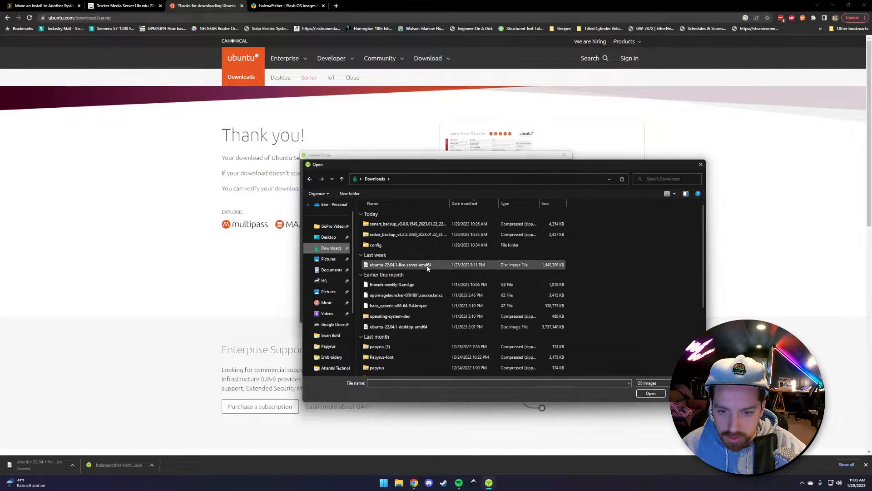
{"action": "left_click", "coordinate": [401, 264]}
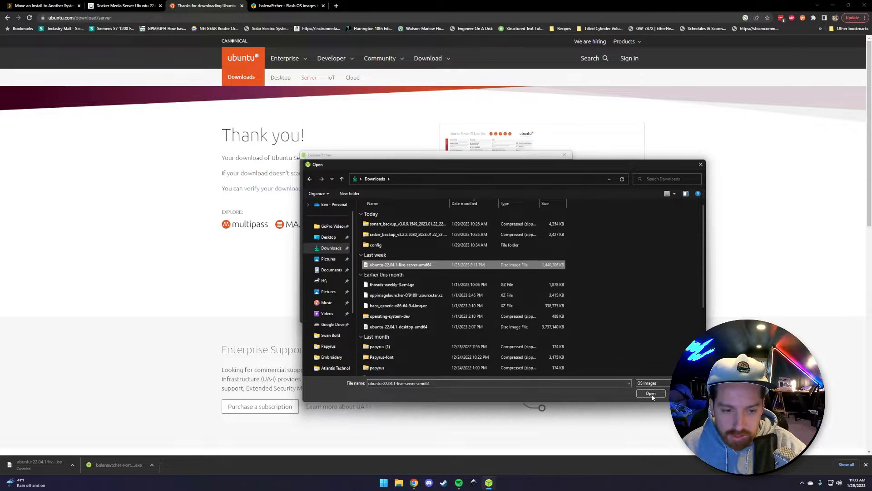
{"action": "left_click", "coordinate": [650, 393]}
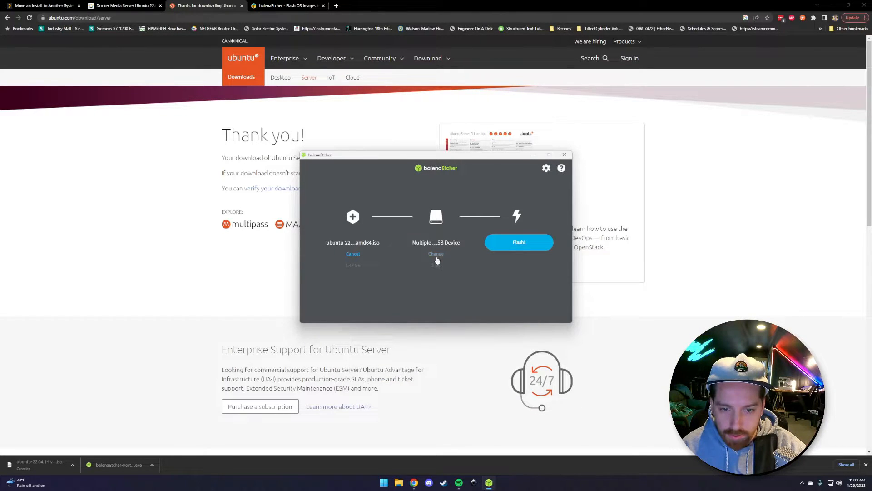
Reveal hidden drives and confirm the 2 GB Multiple Card Reader USB Device as the sole target
{"action": "left_click", "coordinate": [436, 254]}
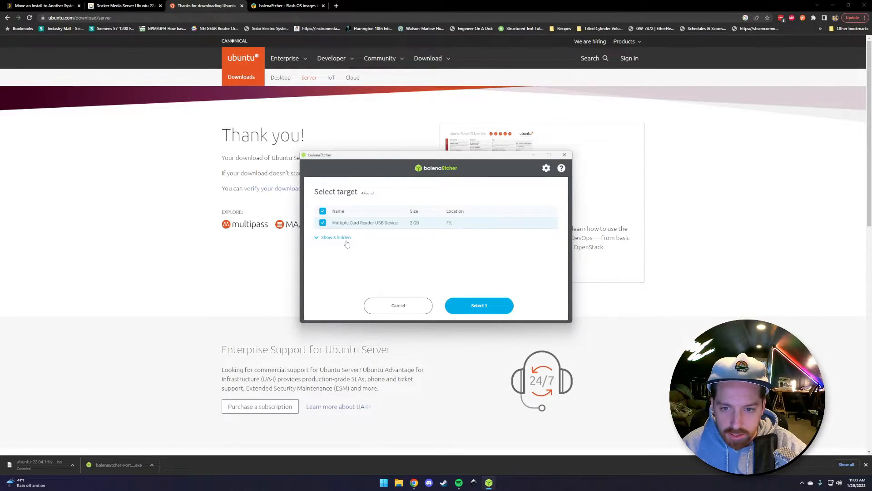
{"action": "left_click", "coordinate": [335, 237]}
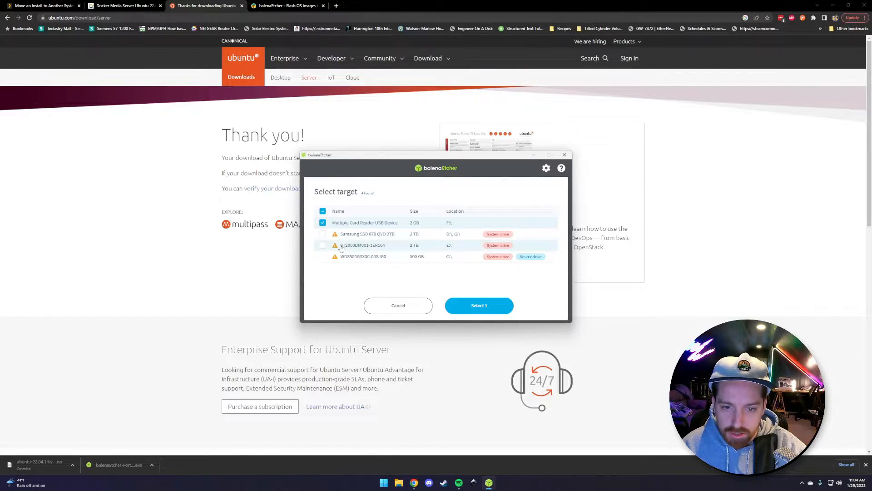
{"action": "mouse_move", "coordinate": [421, 226]}
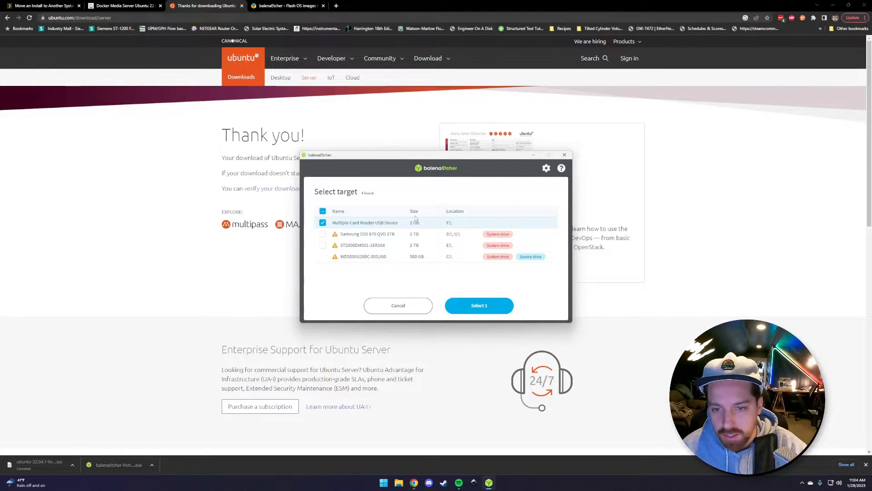
{"action": "mouse_move", "coordinate": [478, 305]}
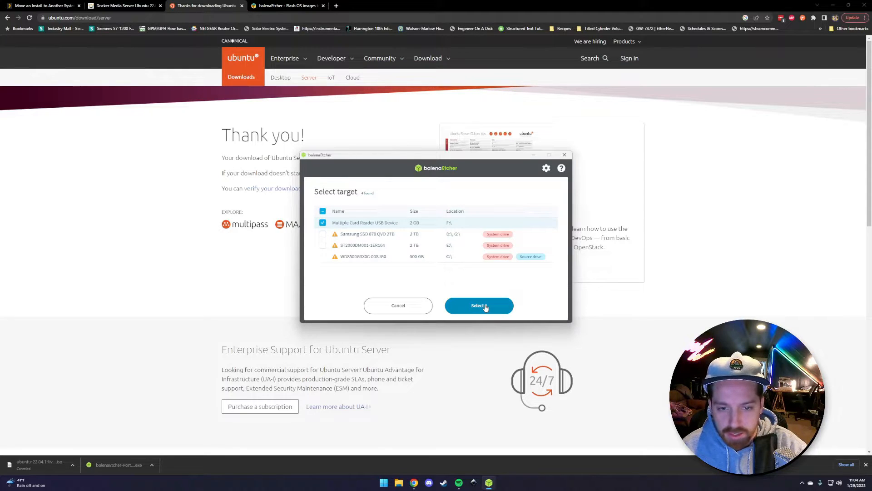
{"action": "left_click", "coordinate": [479, 305]}
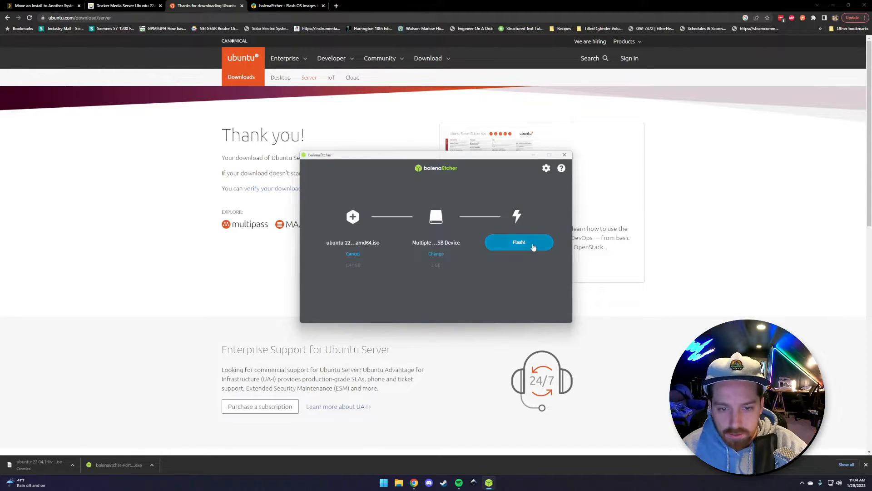
Start flashing the Ubuntu Server ISO onto the card reader
{"action": "left_click", "coordinate": [518, 243]}
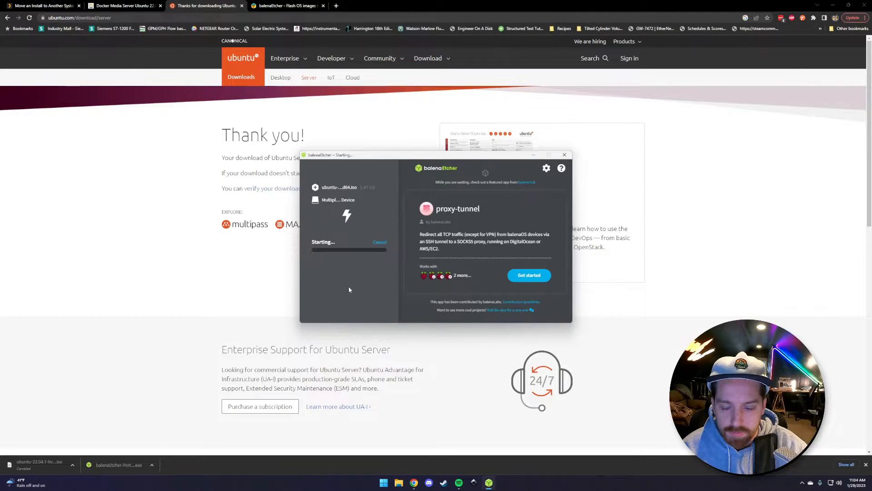